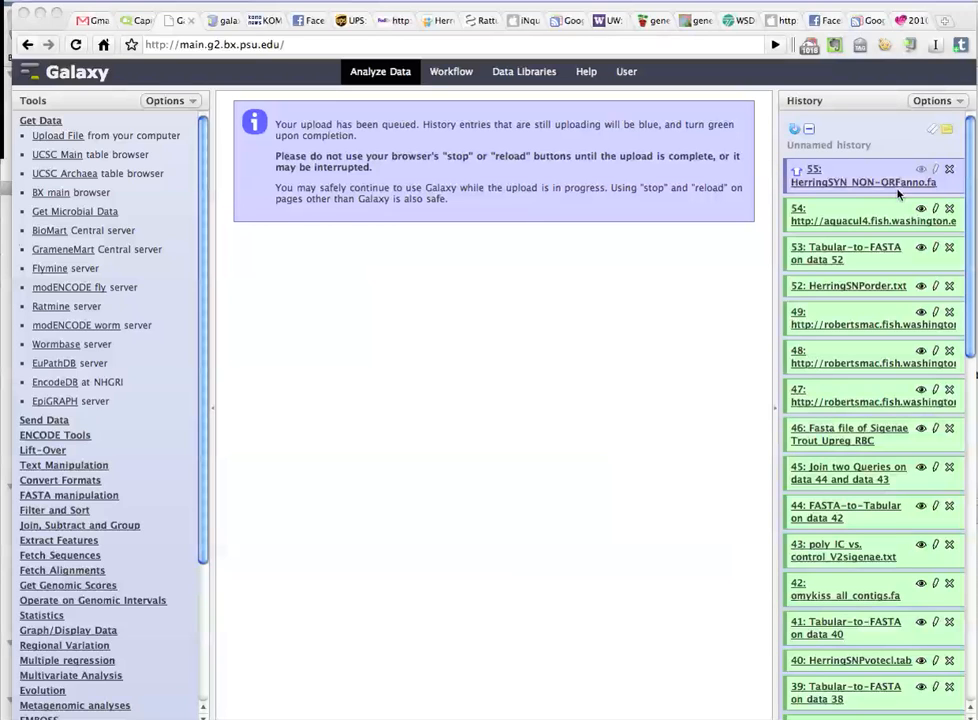
mouse_move(418, 347)
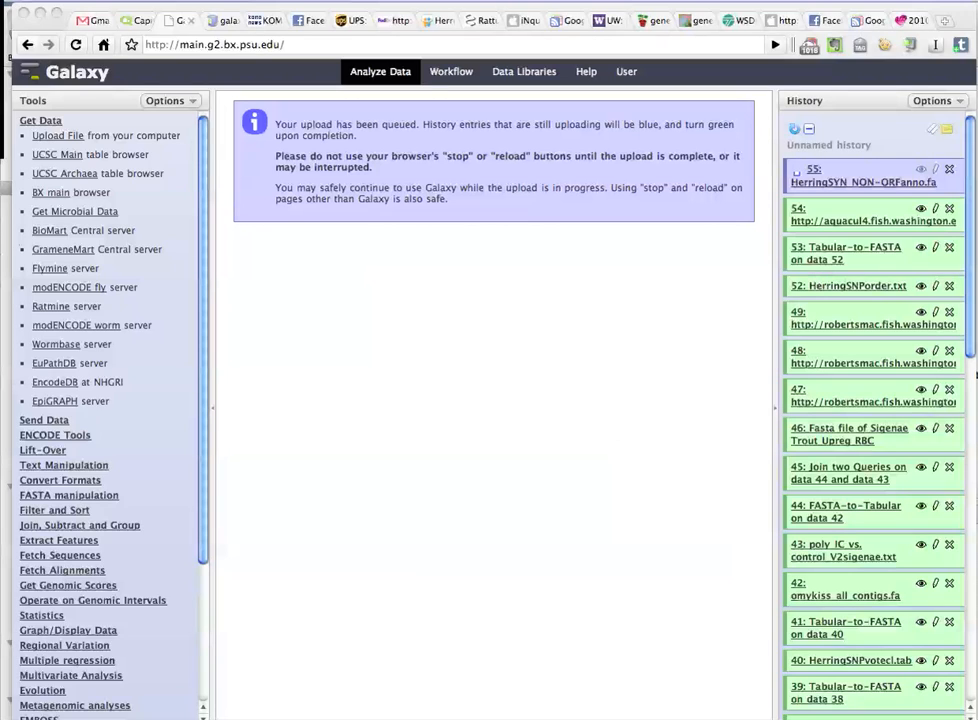
mouse_move(644, 382)
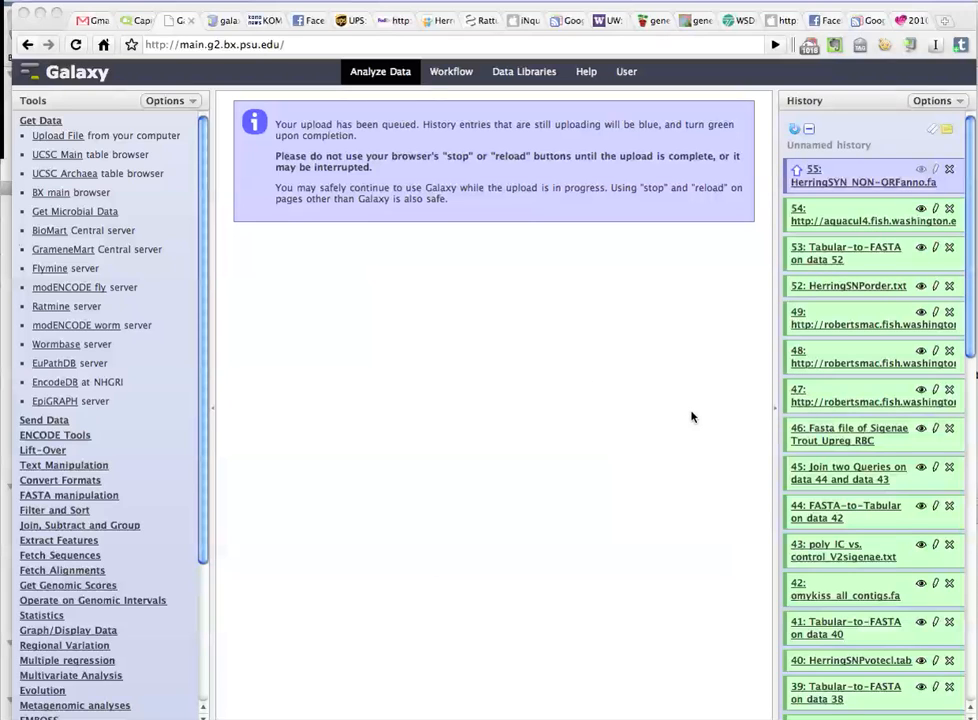
mouse_move(891, 207)
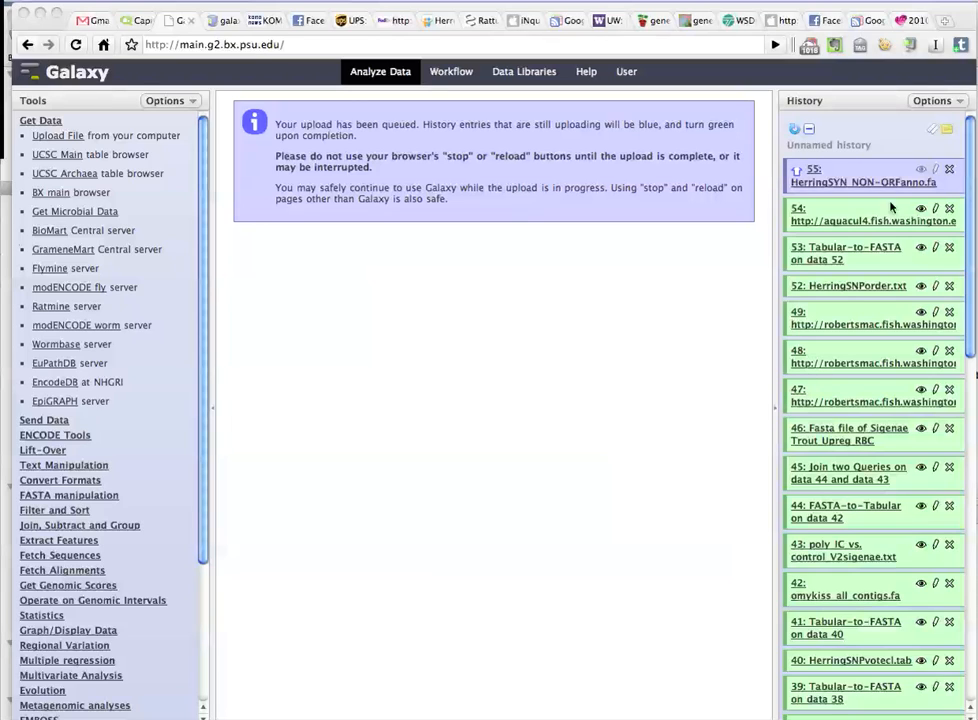
mouse_move(795, 330)
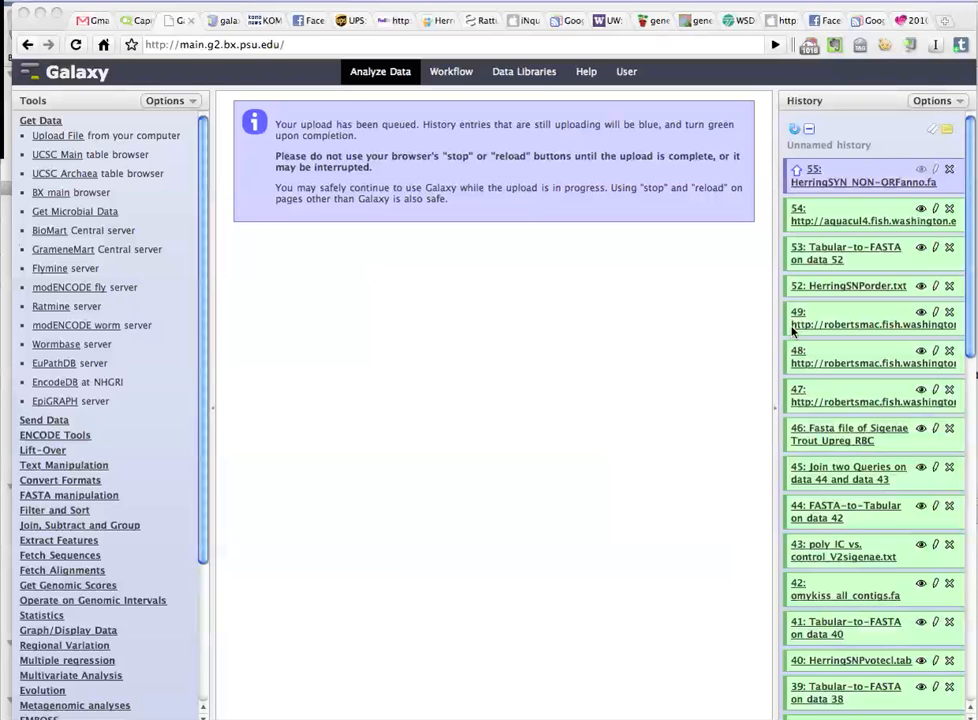
mouse_move(832, 344)
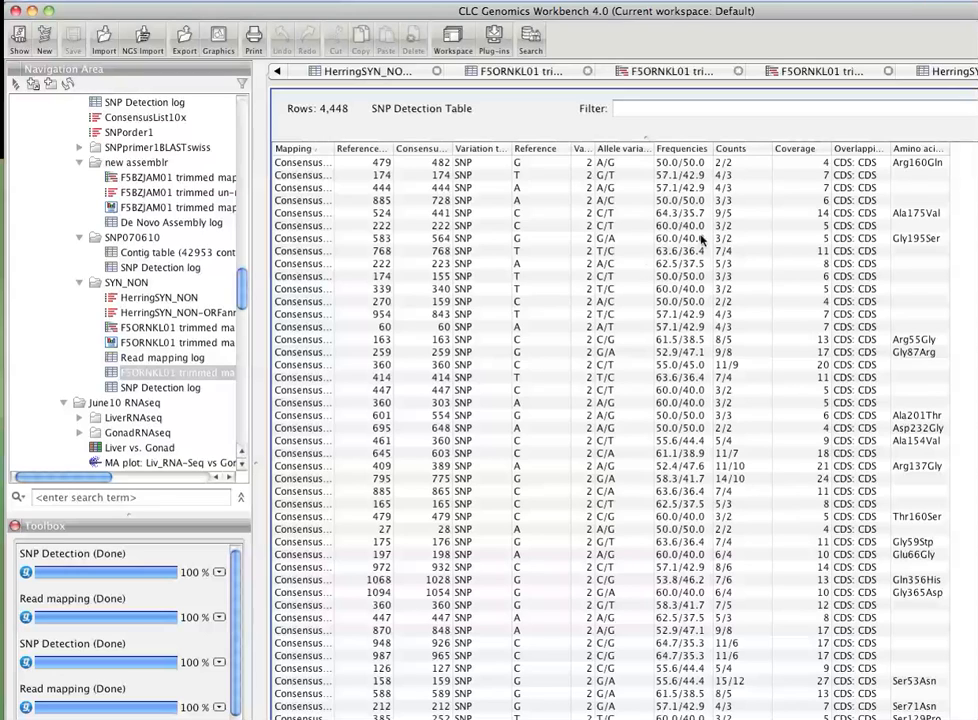
mouse_move(915, 198)
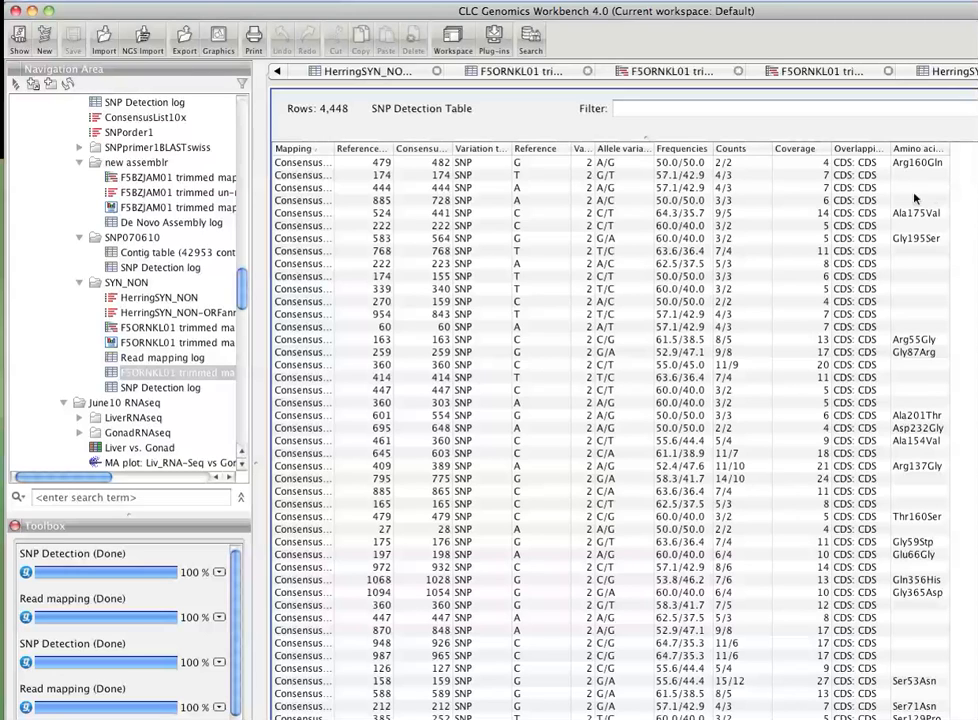
mouse_move(345, 124)
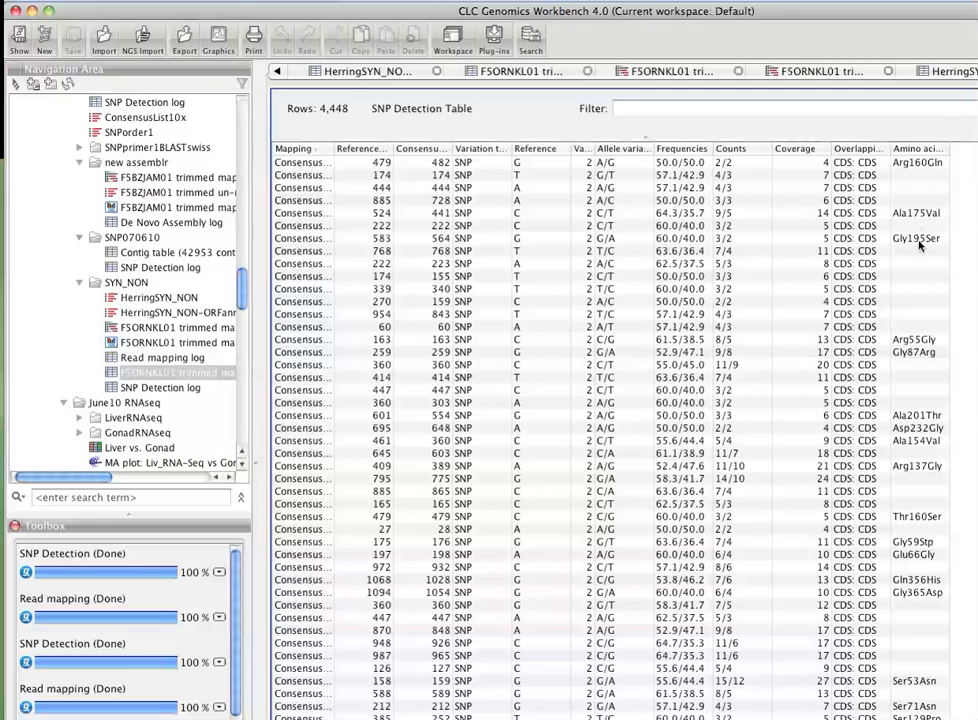
mouse_move(918, 305)
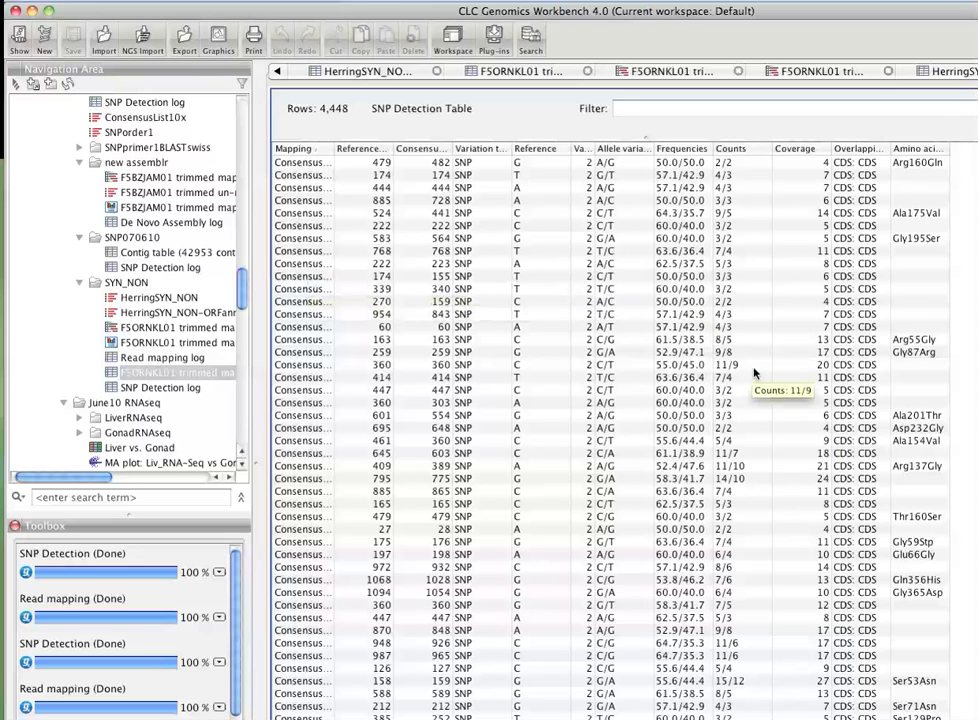
mouse_move(227, 105)
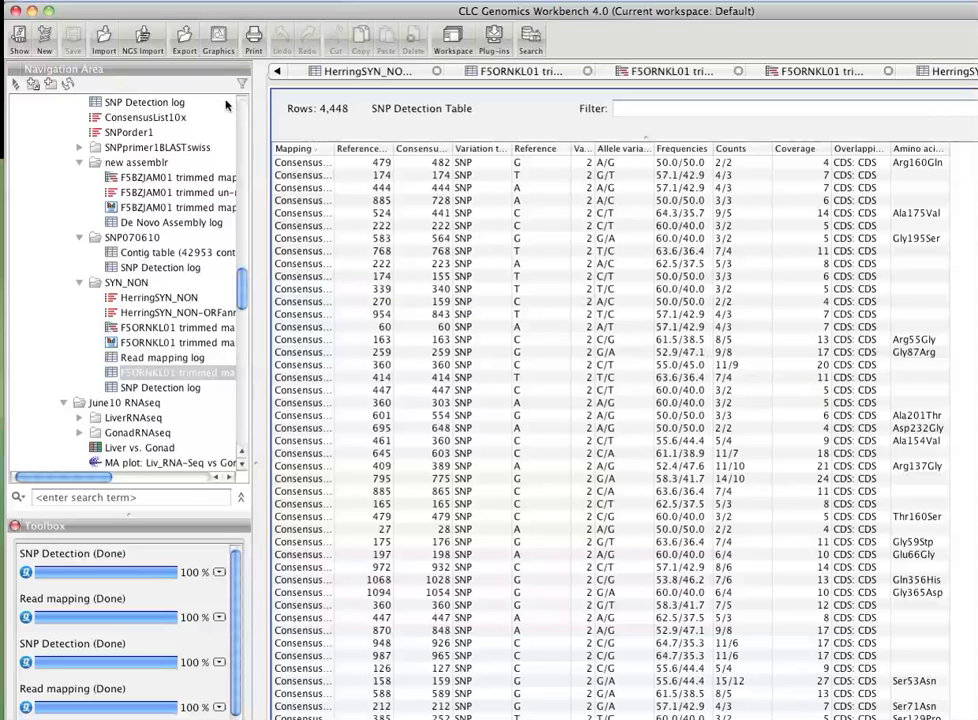
- Export the 4,448-row SNP Detection Table to the Desktop as a .csv file
left_click(184, 37)
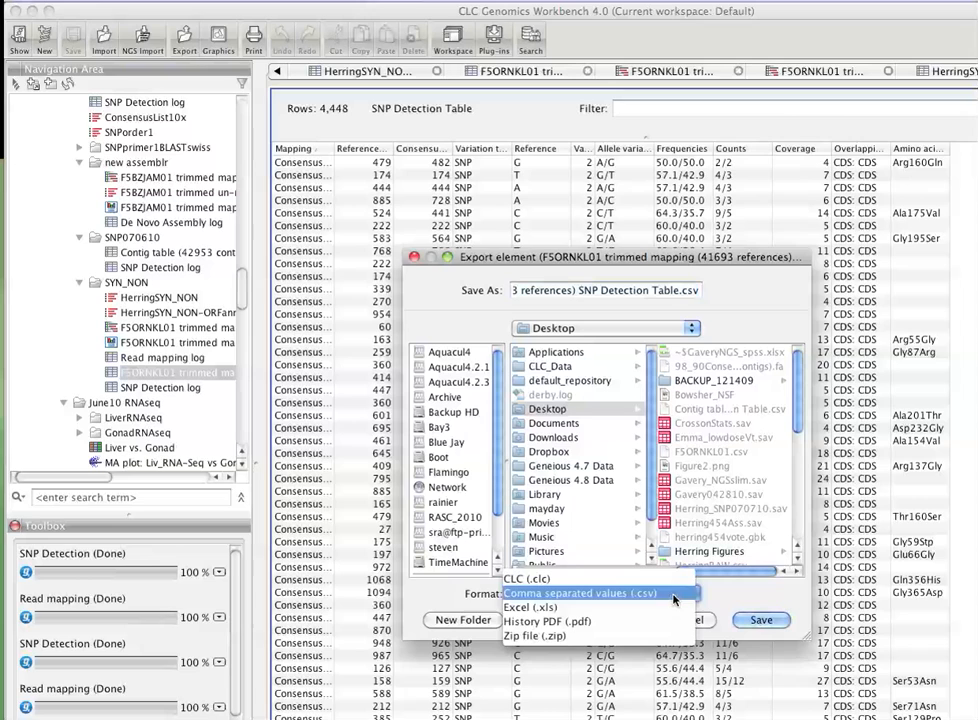
left_click(592, 593)
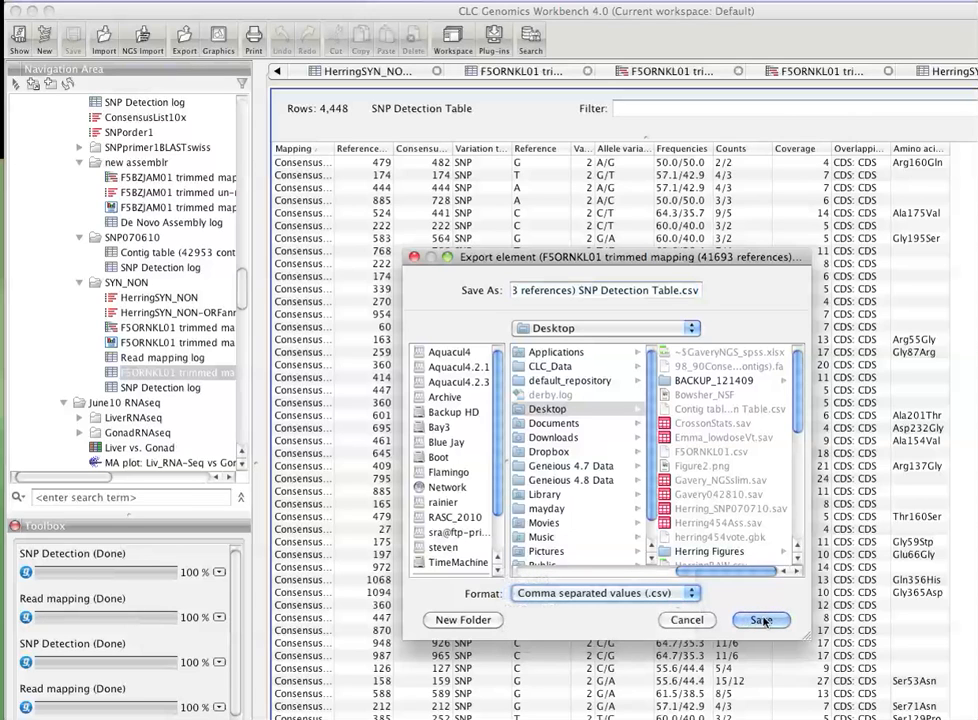
left_click(760, 620)
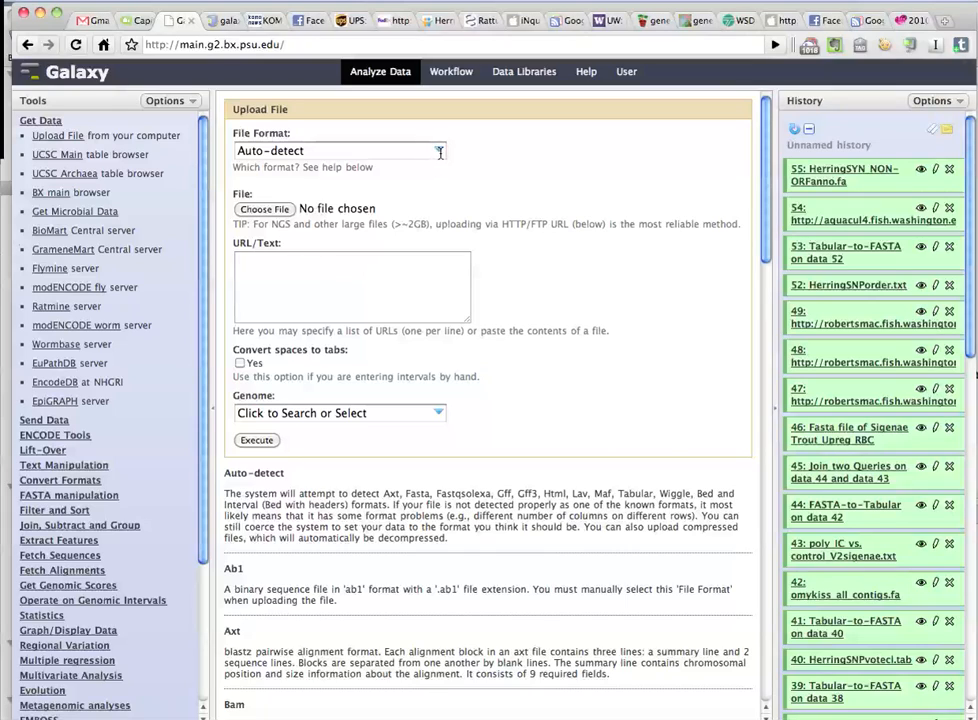
- Choose the SNP Detection Table .txt from the Desktop and set its upload format to tabular
left_click(264, 209)
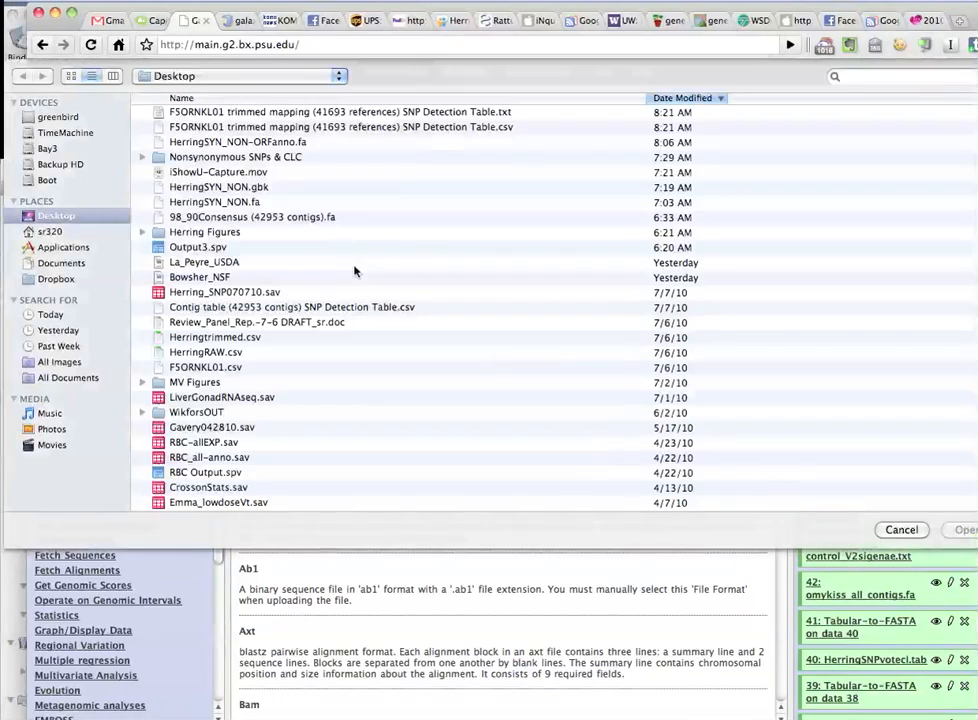
left_click(340, 112)
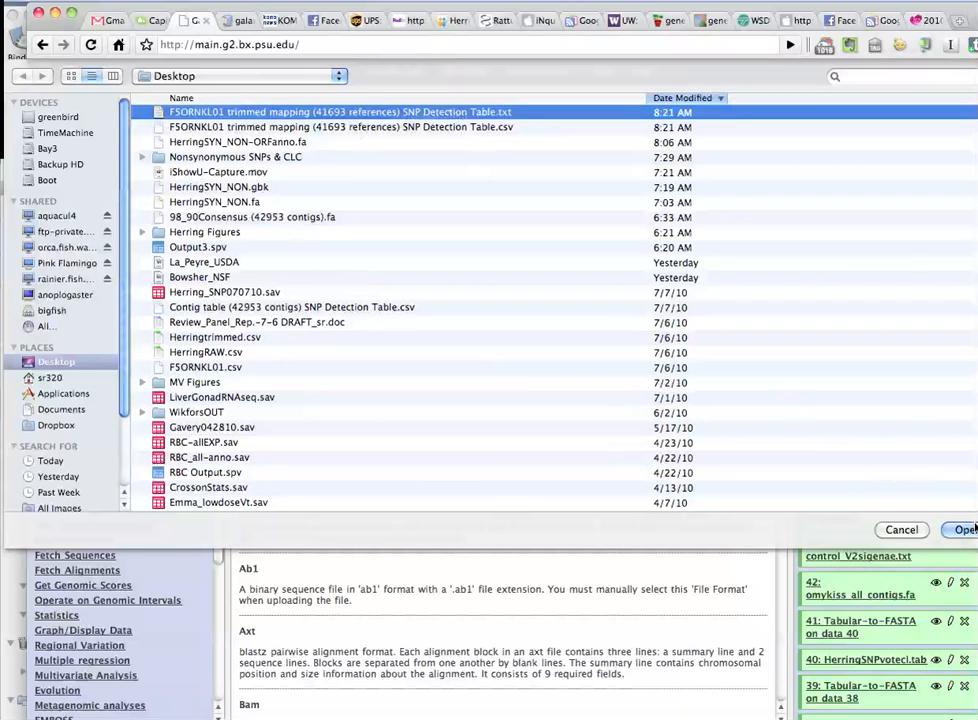
left_click(963, 529)
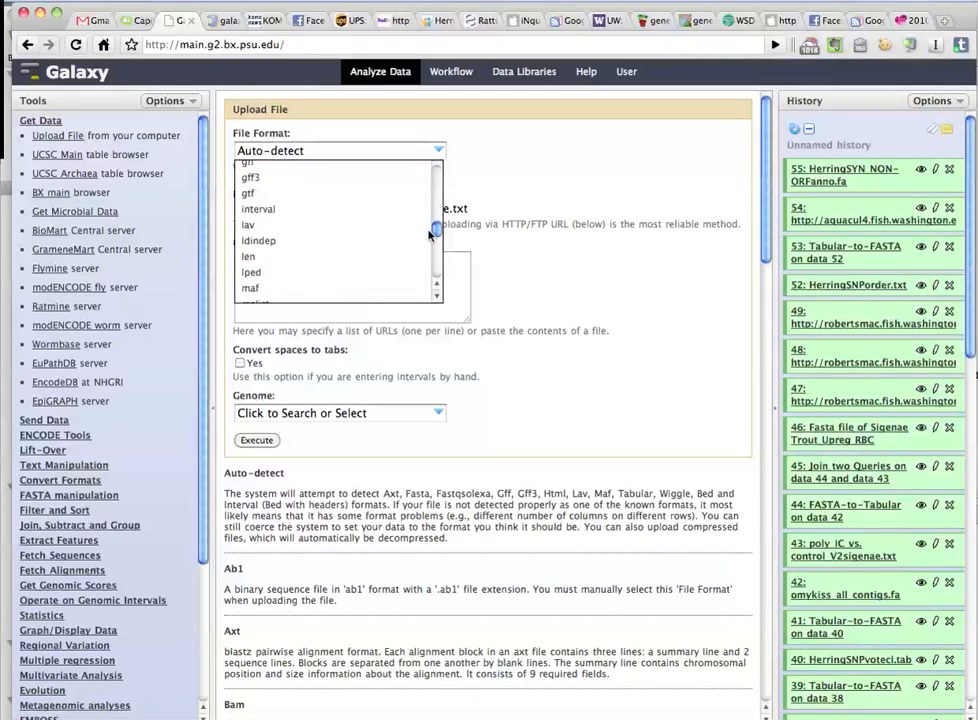
scroll("down", 3)
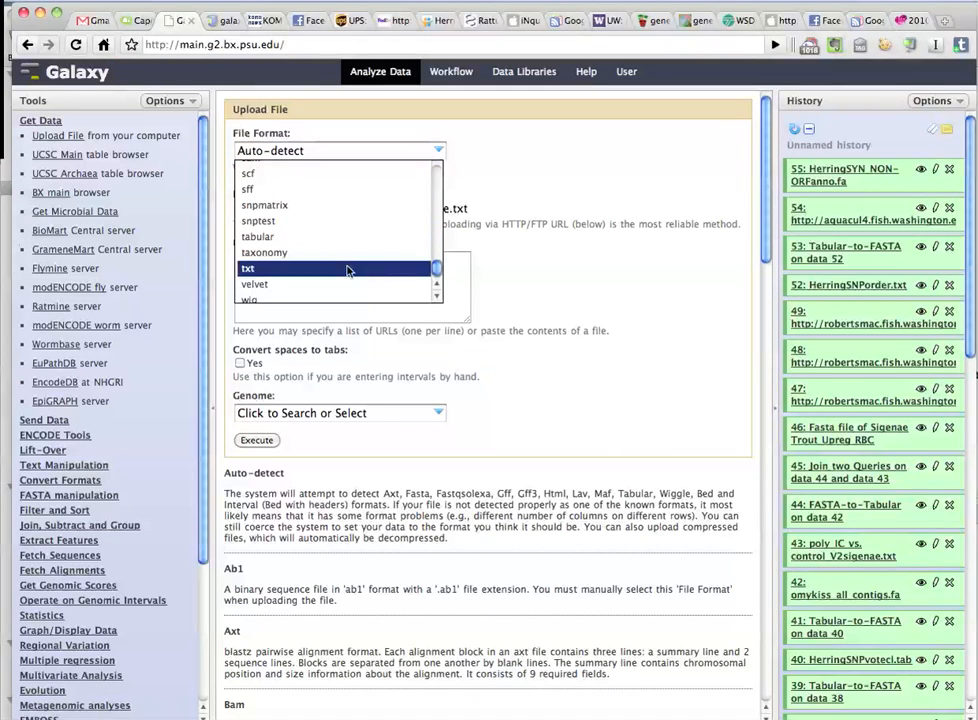
left_click(258, 236)
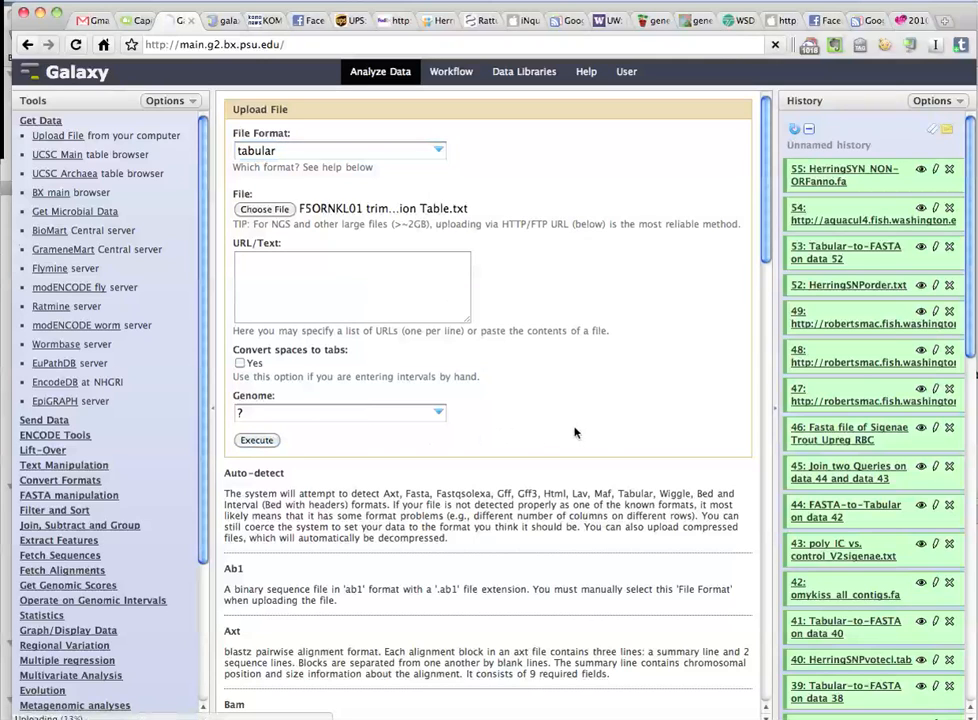
mouse_move(825, 365)
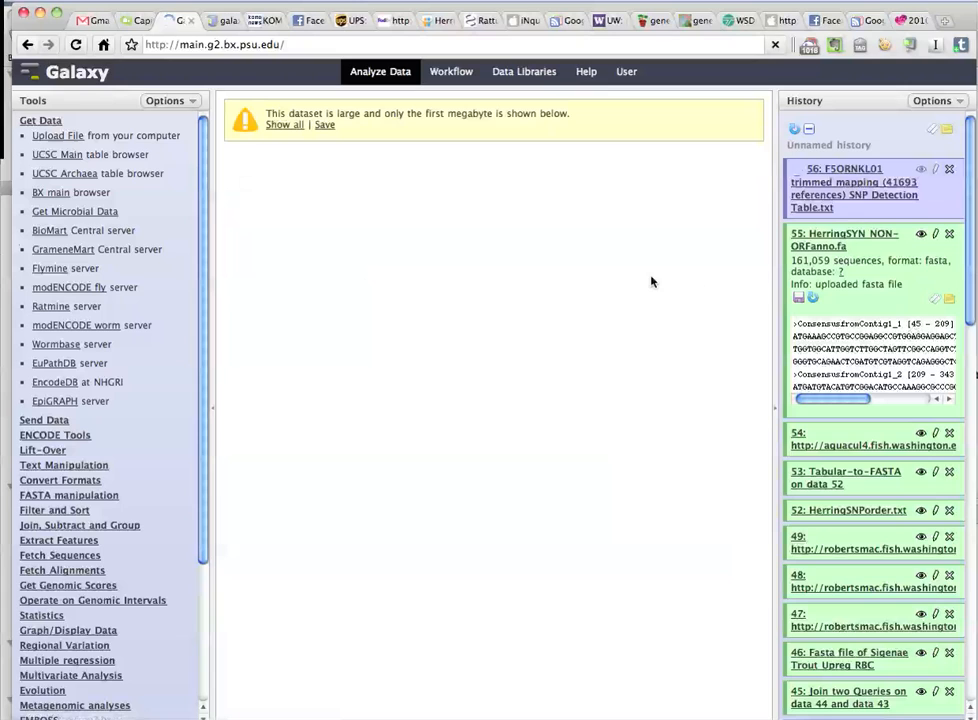
- View HerringSYN NON-ORFanno.fa (item 55) and expand the Convert Formats tools
left_click(284, 124)
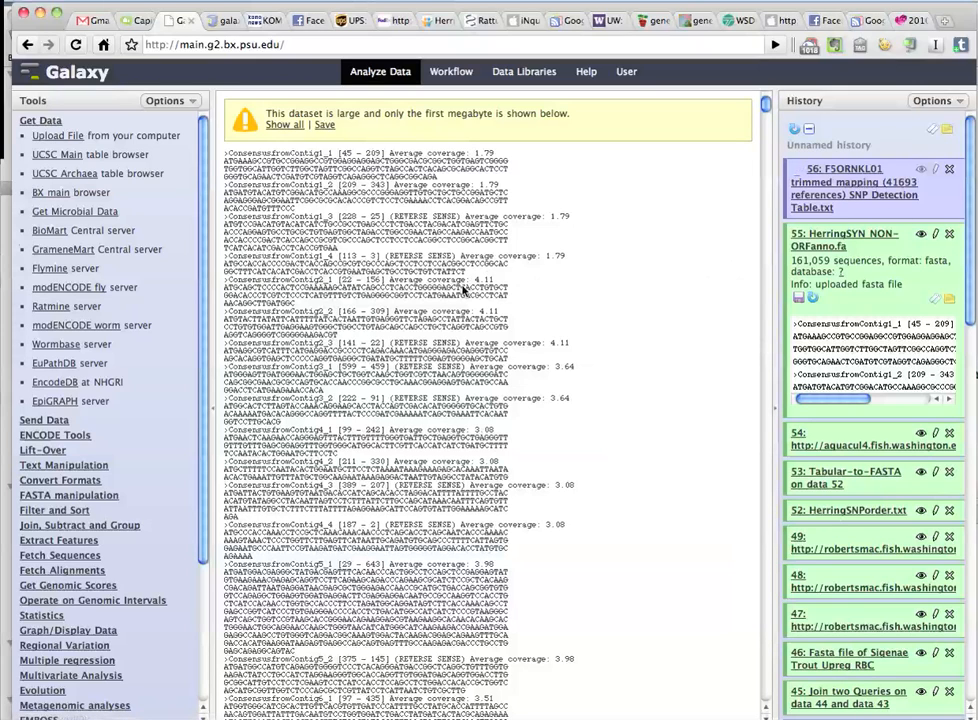
scroll("down", 3)
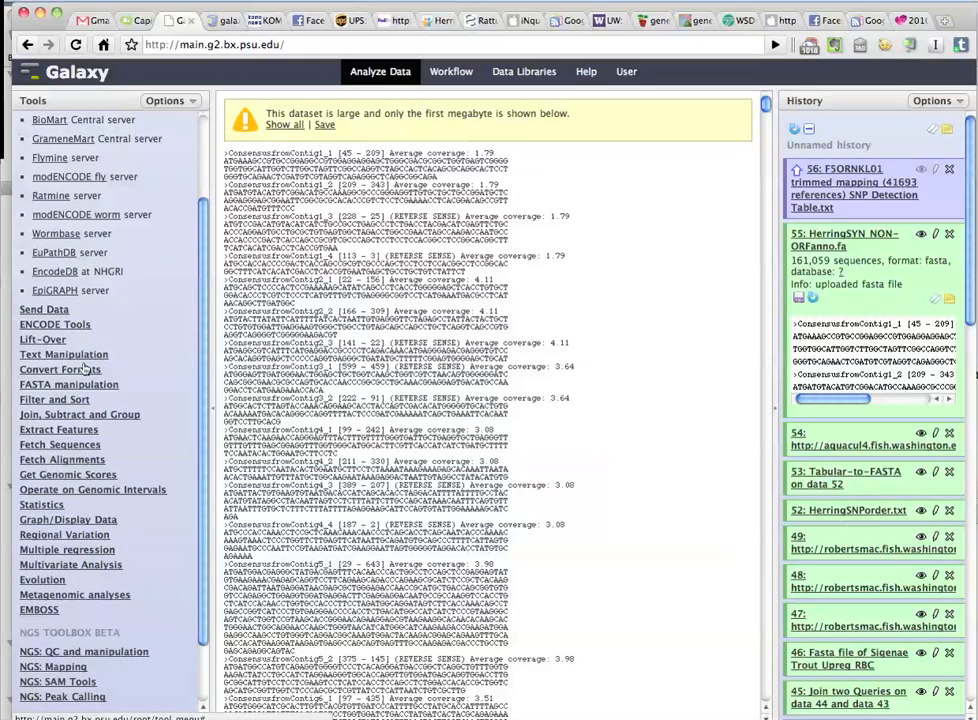
left_click(63, 369)
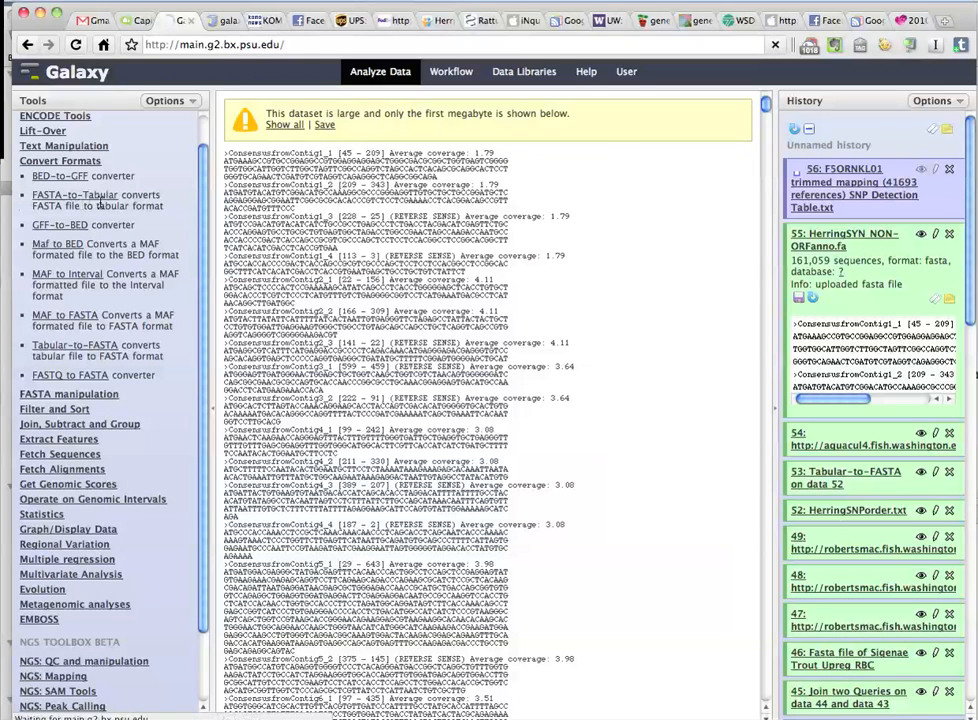
- Run FASTA-to-Tabular on dataset 55, HerringSYN NON-ORFanno.fa, queuing output 57
left_click(75, 195)
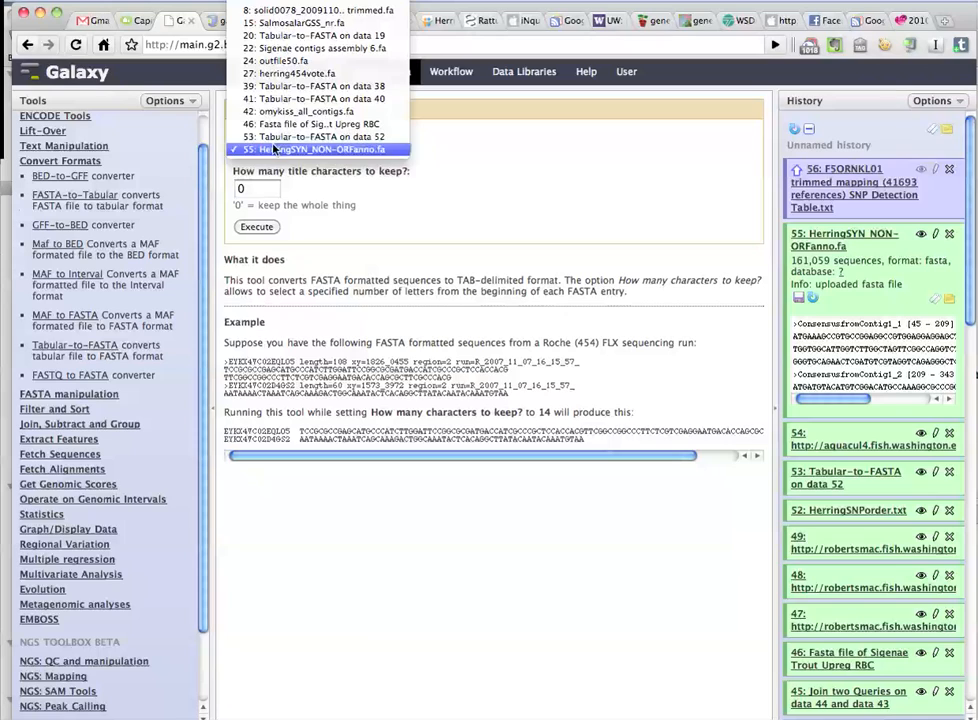
left_click(320, 149)
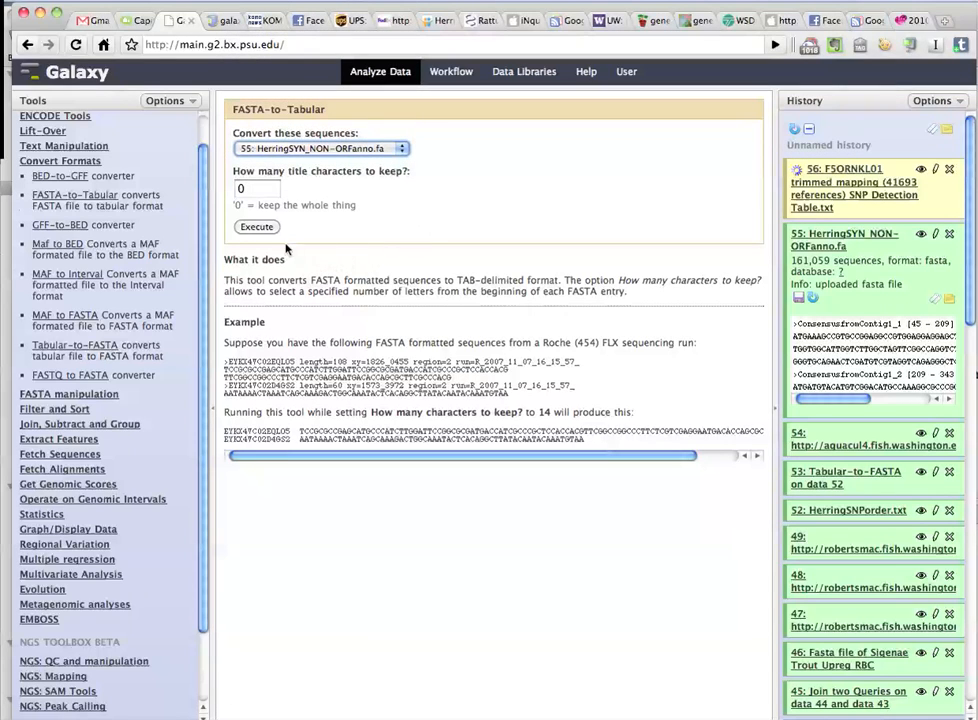
left_click(256, 227)
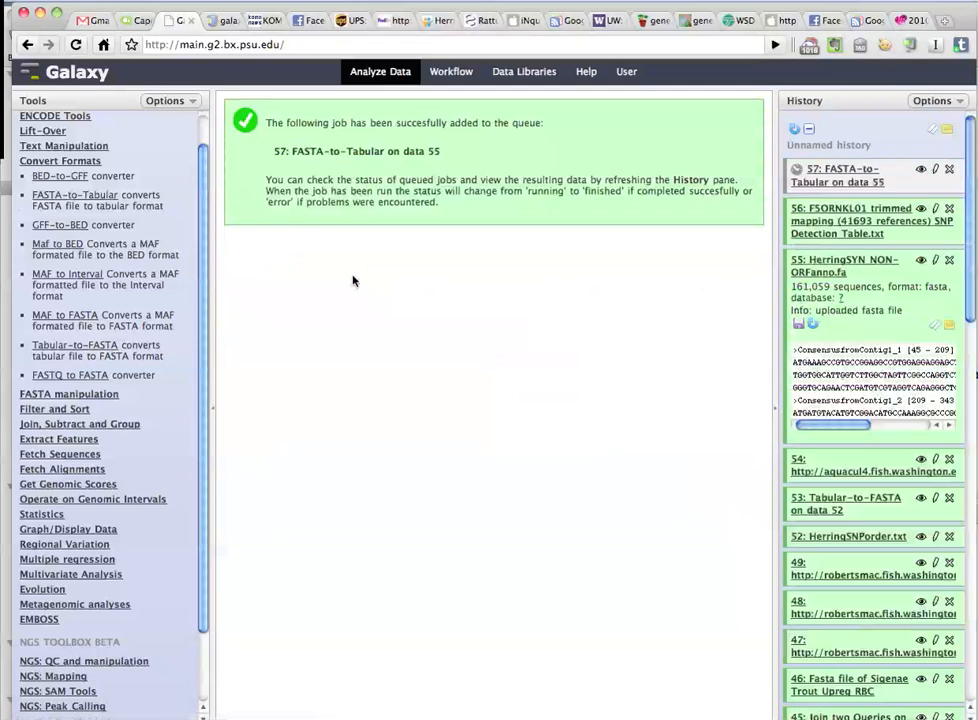
mouse_move(517, 310)
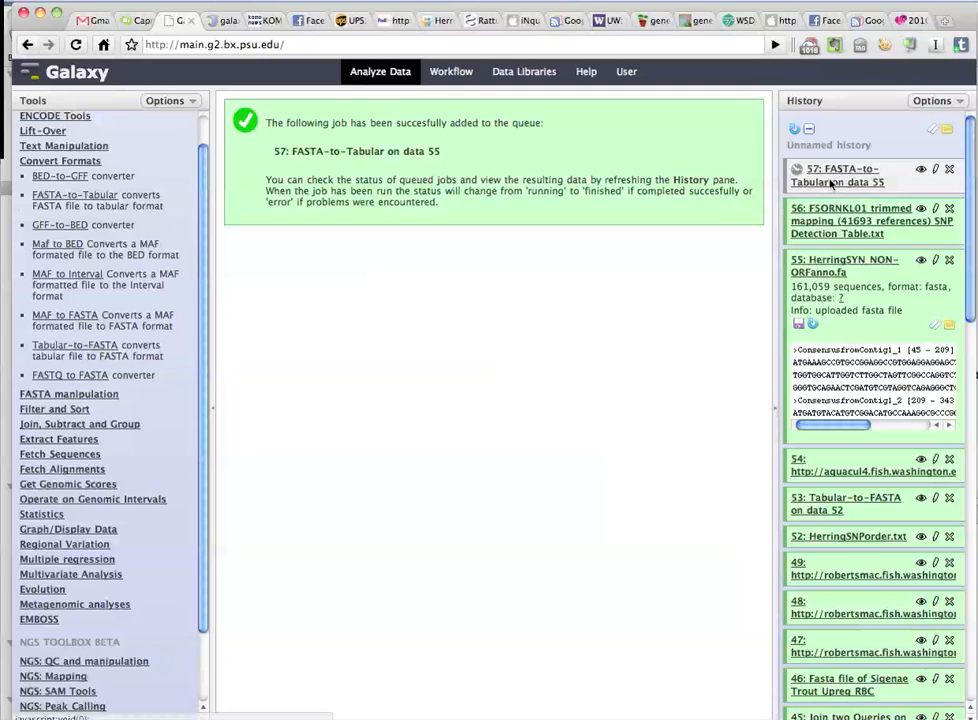
mouse_move(793, 268)
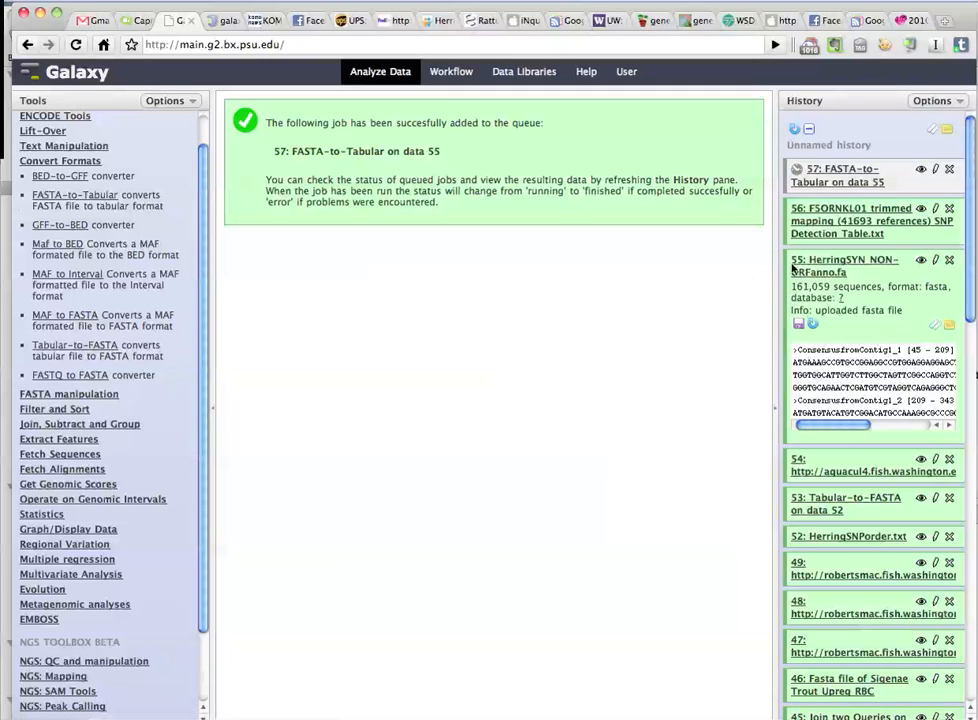
mouse_move(840, 230)
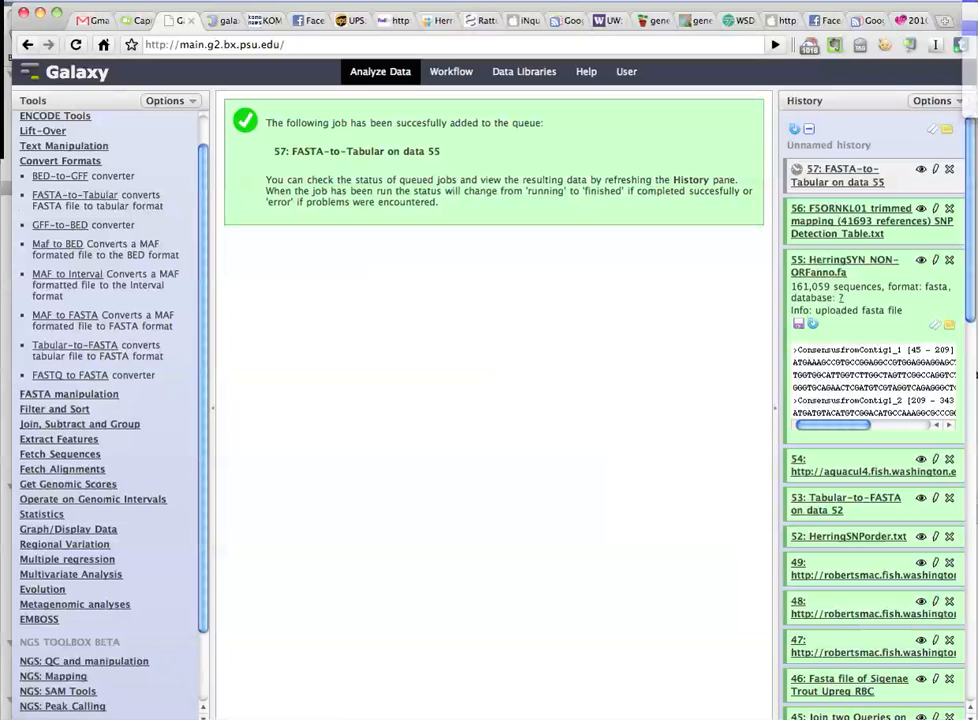
left_click(82, 235)
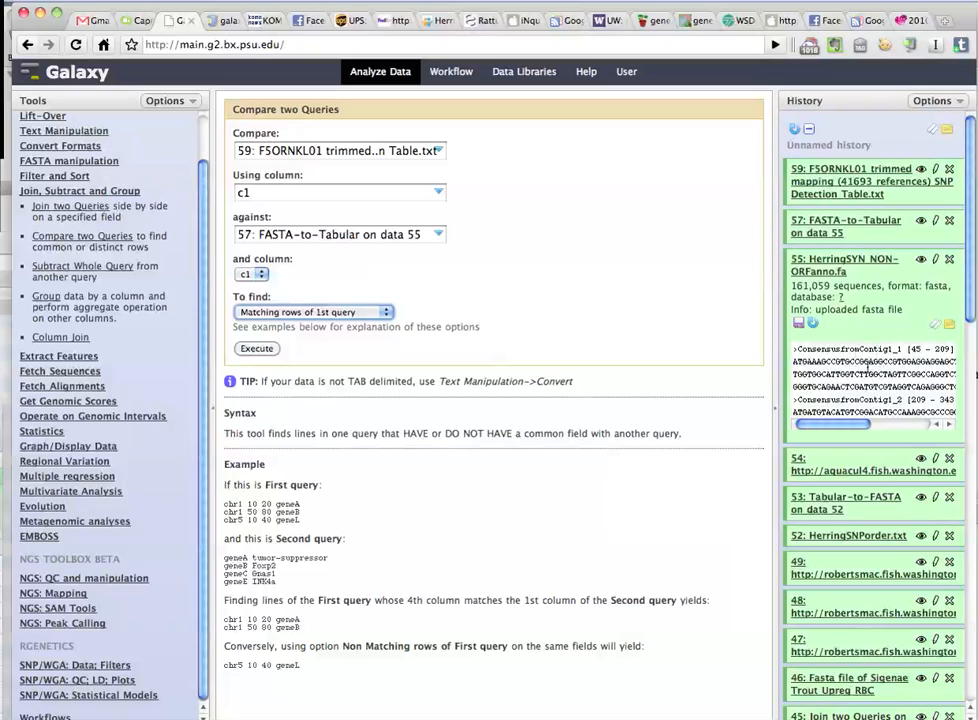
mouse_move(762, 294)
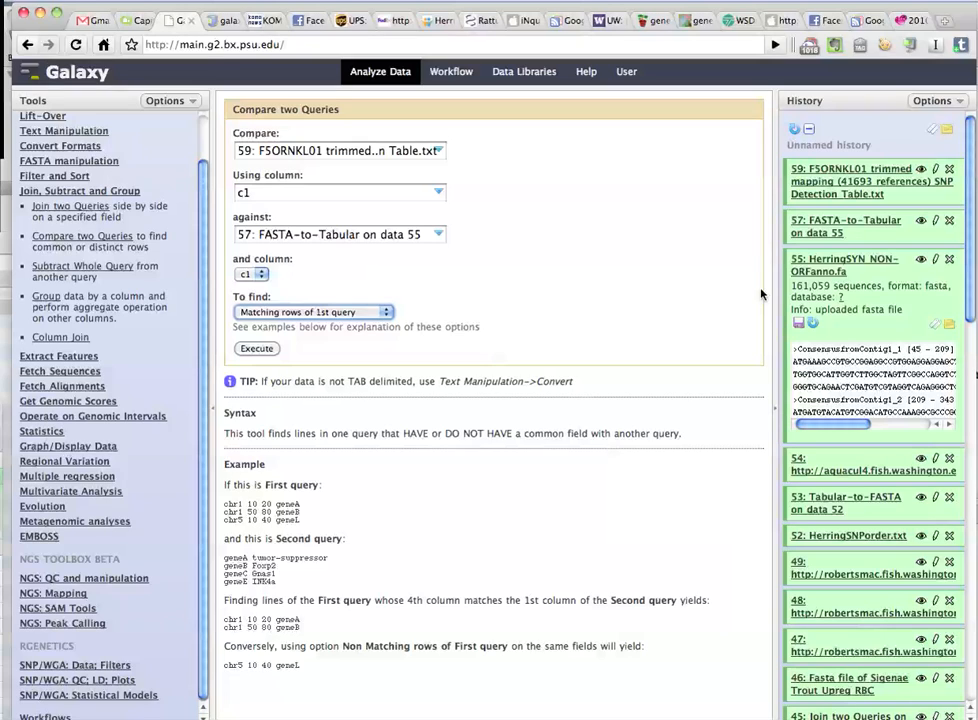
mouse_move(388, 285)
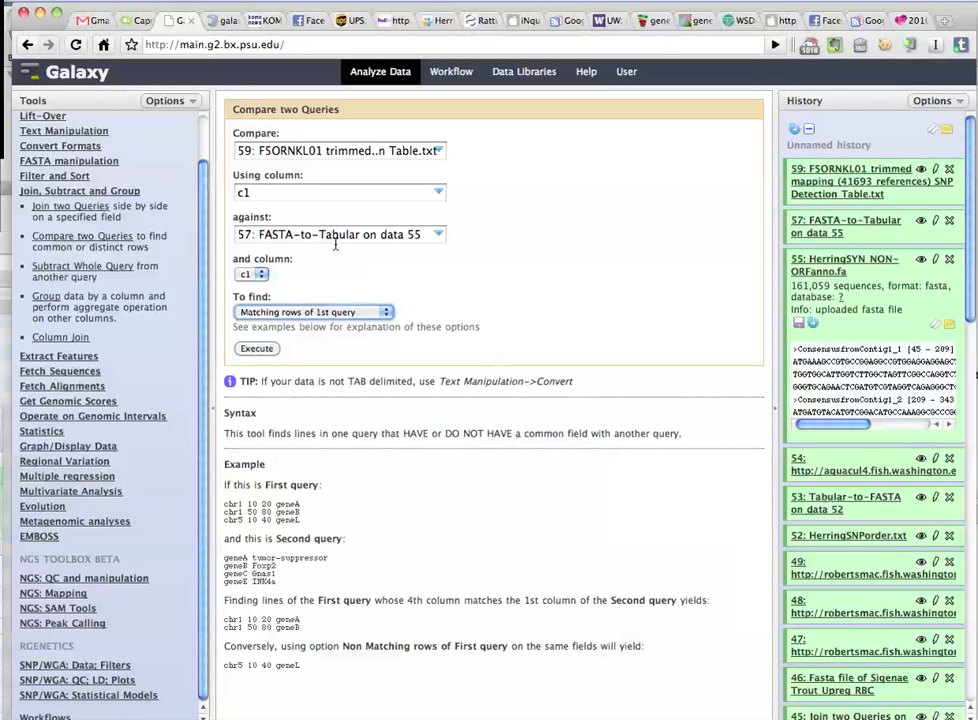
mouse_move(305, 372)
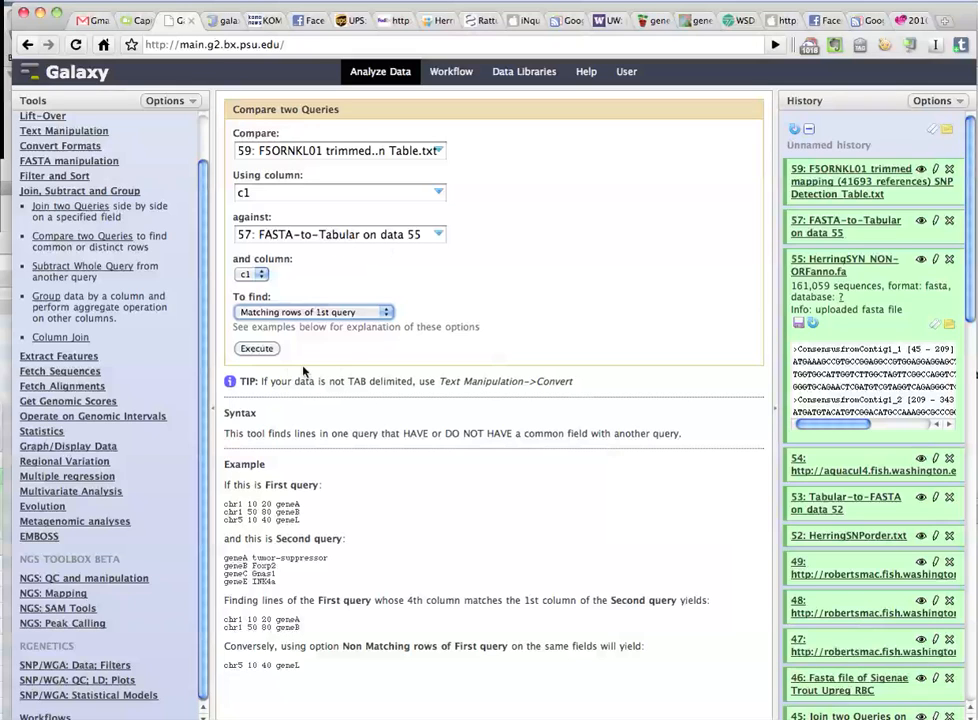
- Execute Compare two Queries matching column 1 of dataset 59 against column 1 of dataset 57
left_click(256, 348)
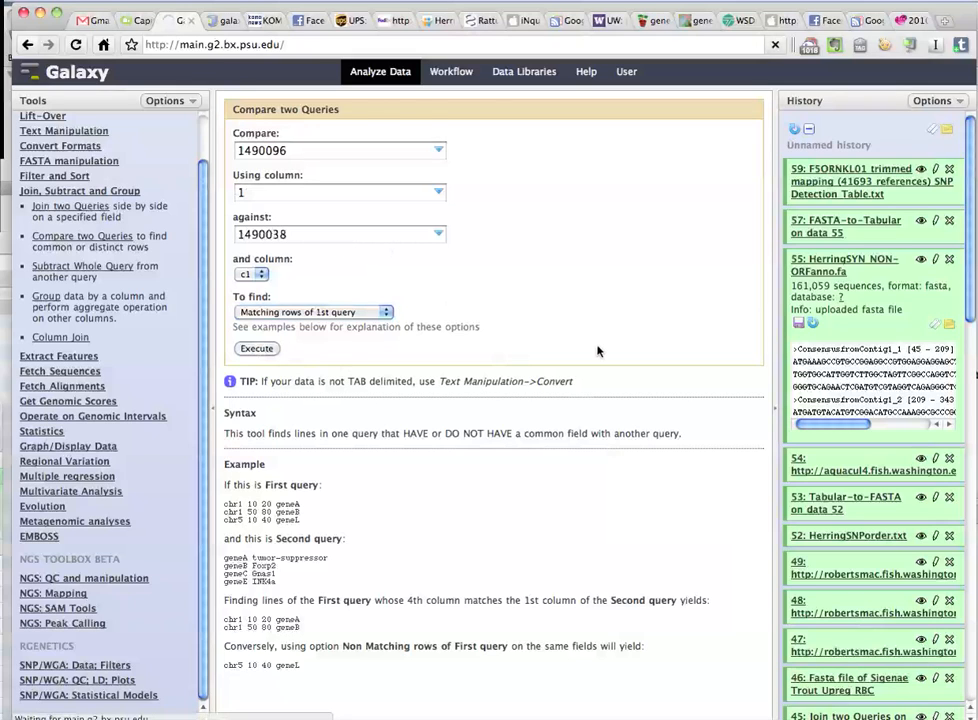
- Execute Join two Queries on data 61 and data 59, giving 4,449 lines
left_click(256, 348)
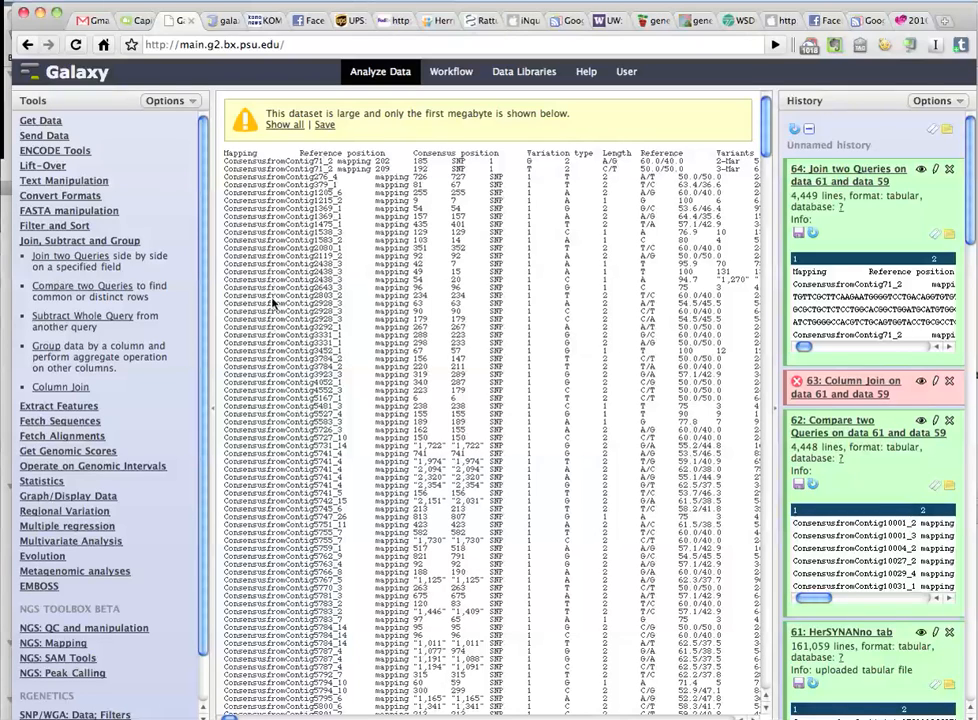
mouse_move(265, 610)
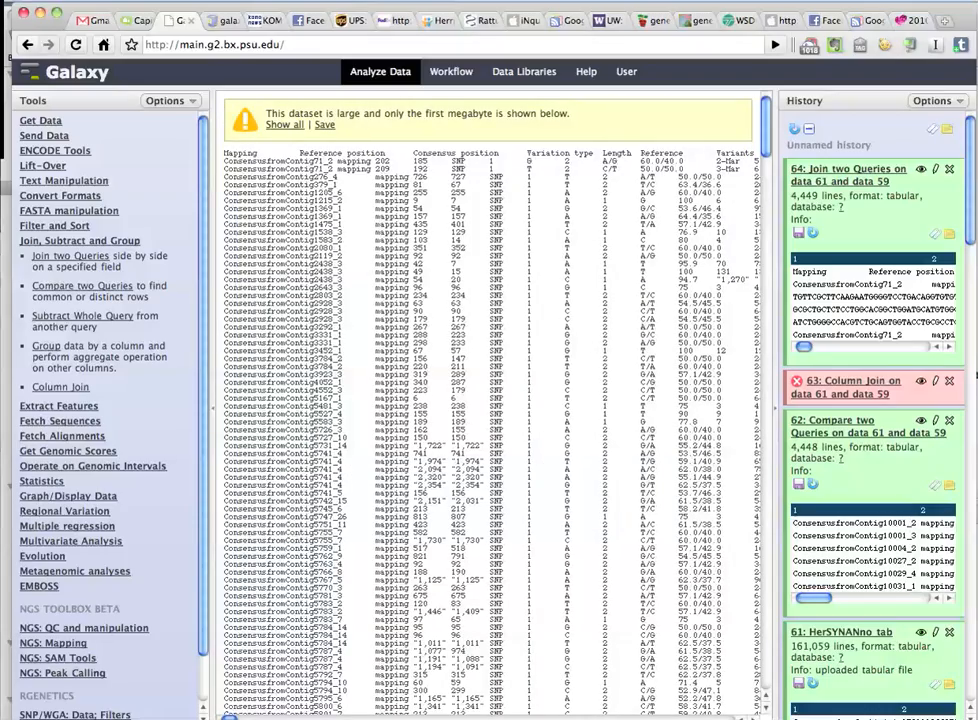
- Scroll sideways to the joined table's allele, frequency, coverage and amino-acid columns
scroll("right", 3)
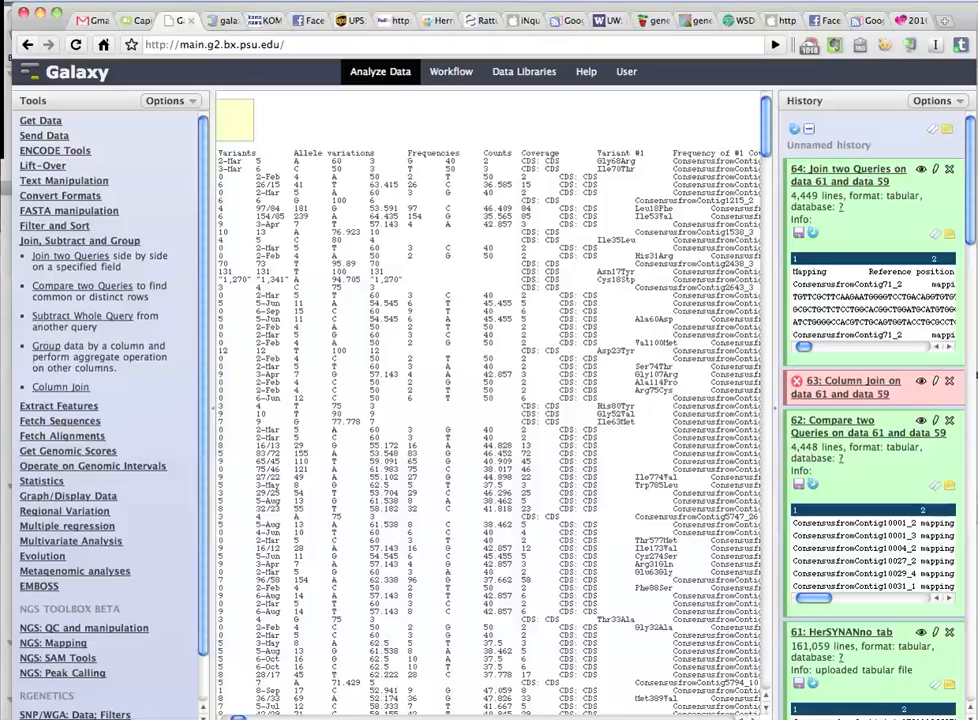